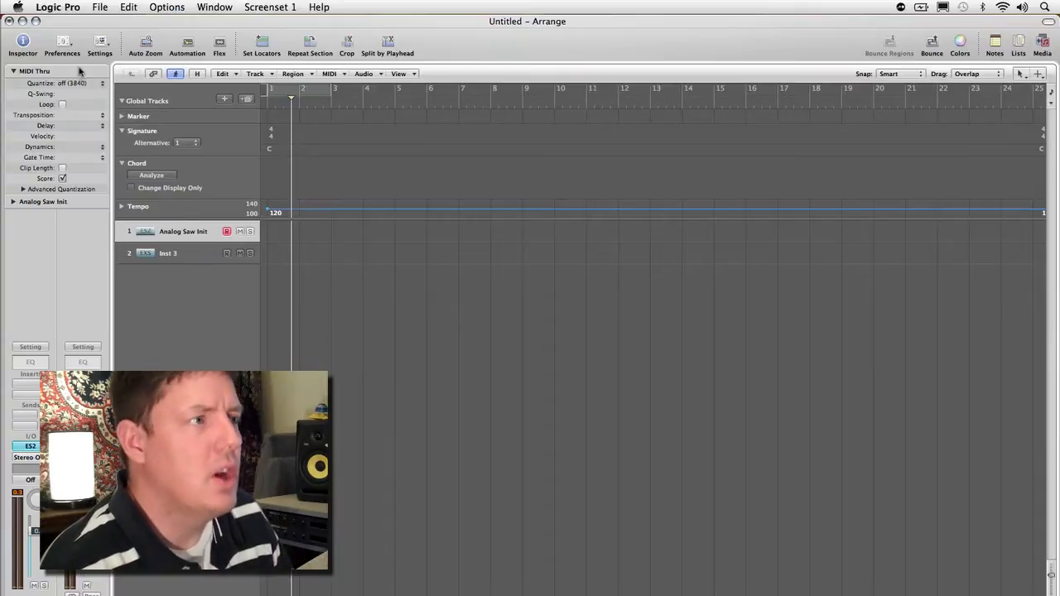
# Step: Bring up the Project Settings Tuning pane and move the window toward the centre
pyautogui.click(100, 46)
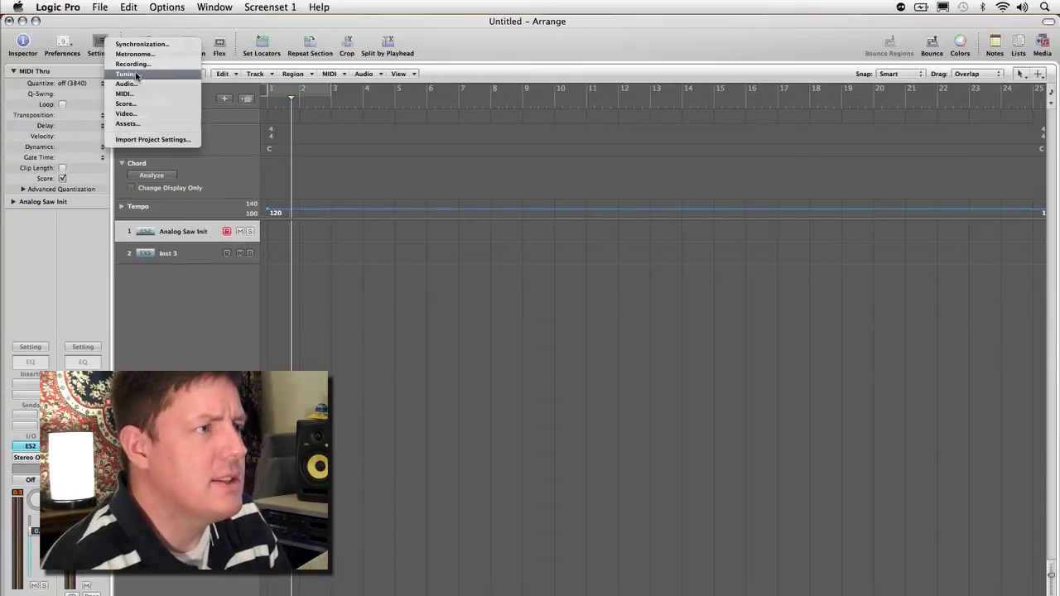
pyautogui.click(137, 73)
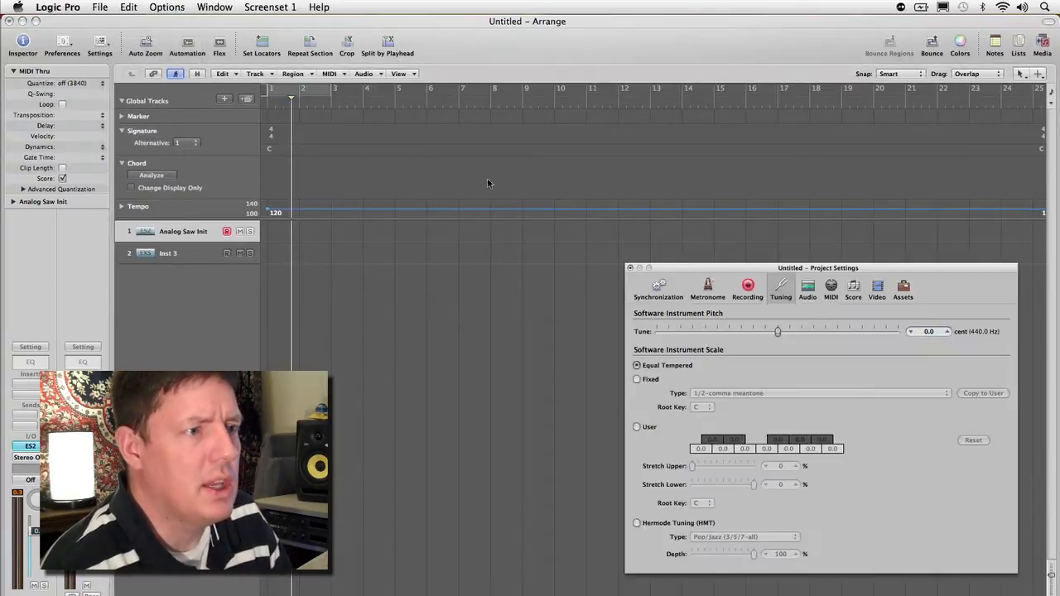
pyautogui.moveTo(819, 268); pyautogui.dragTo(636, 120)
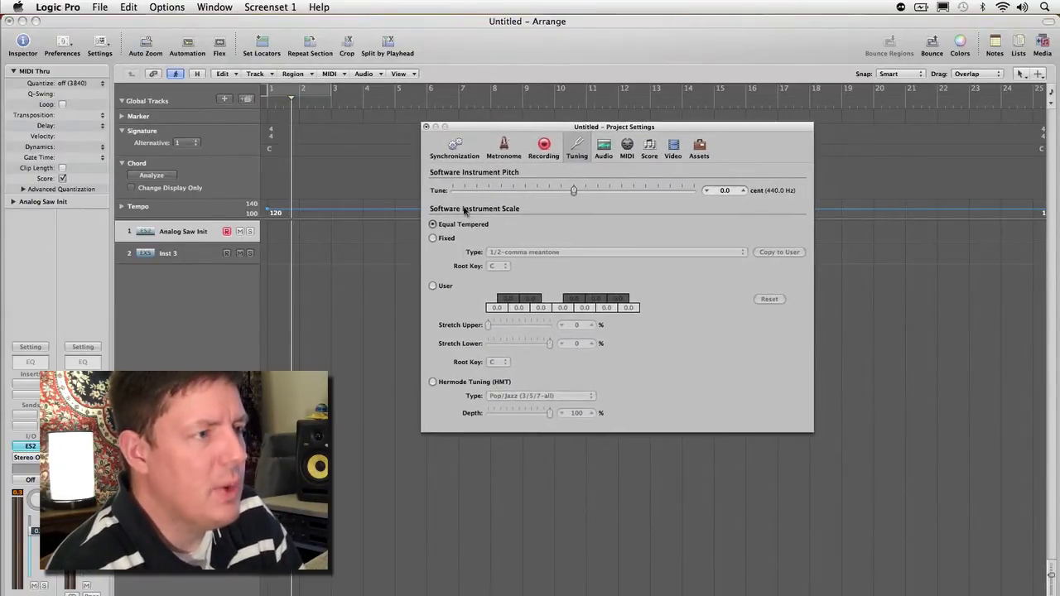
pyautogui.moveTo(491, 222)
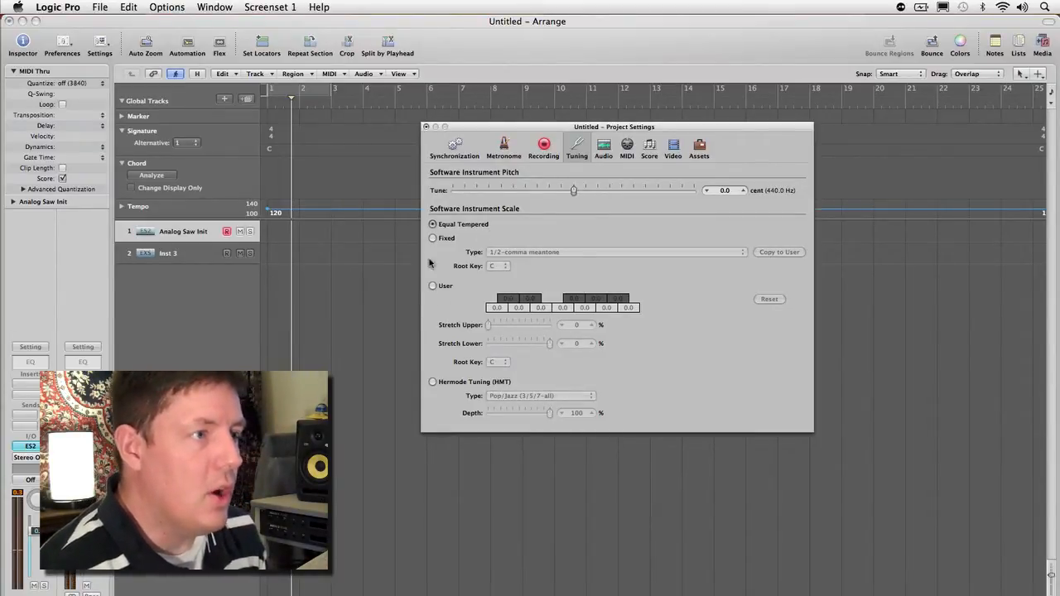
# Step: Choose the Fixed scale and browse through the list of temperament types
pyautogui.click(434, 239)
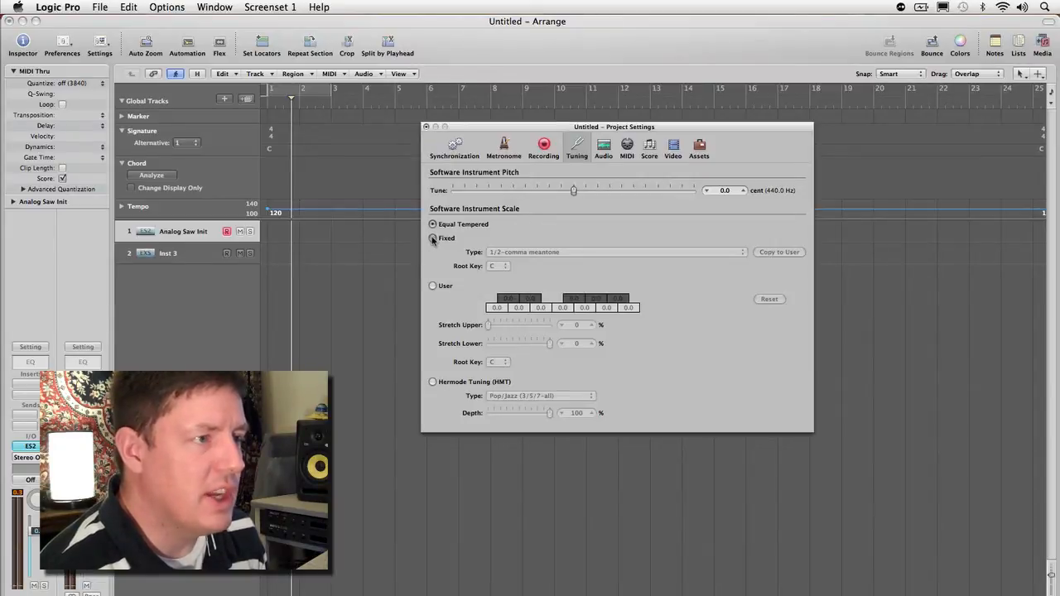
pyautogui.click(613, 251)
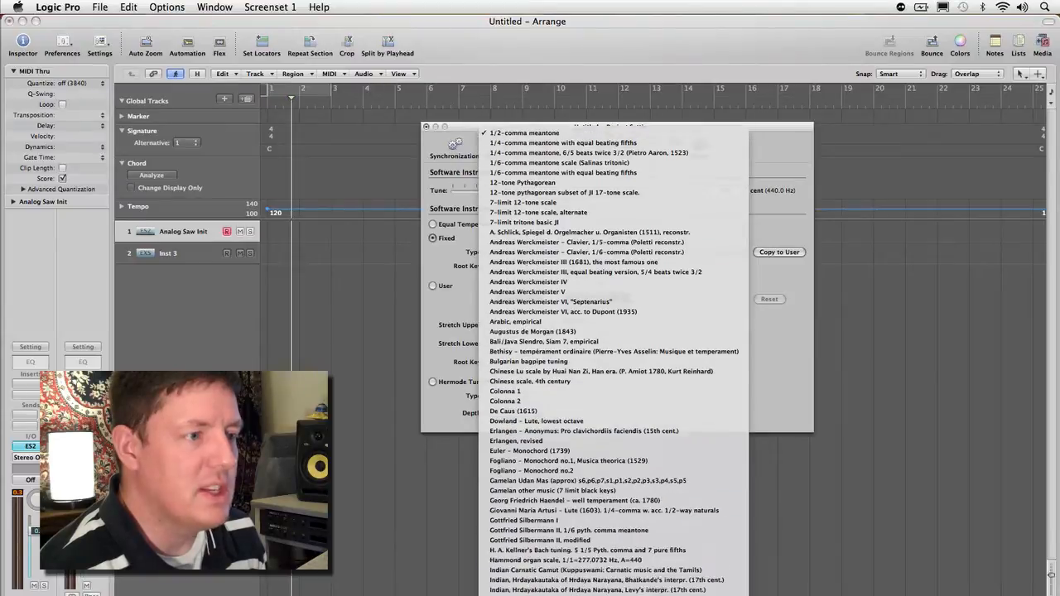
pyautogui.scroll(-3)
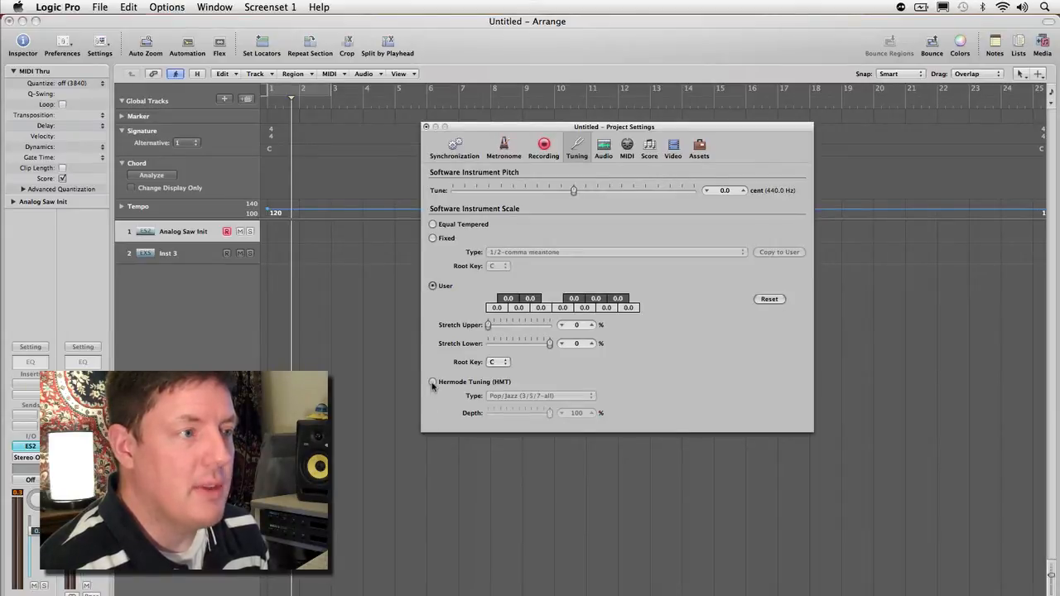
# Step: Select Hermode Tuning (HMT) and keep its type at Pop/Jazz
pyautogui.click(432, 381)
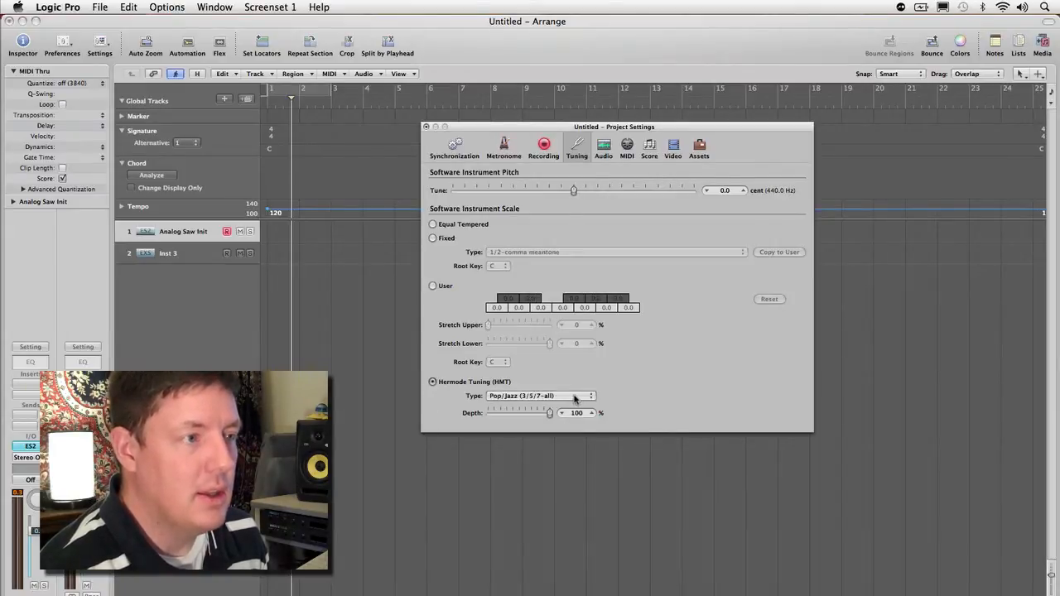
pyautogui.click(539, 396)
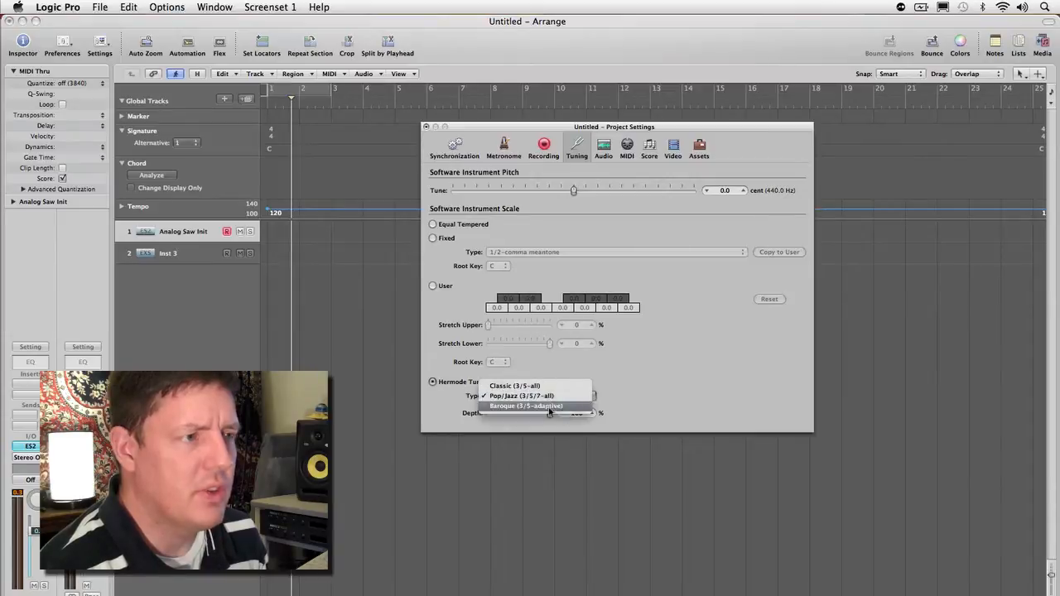
pyautogui.moveTo(514, 384)
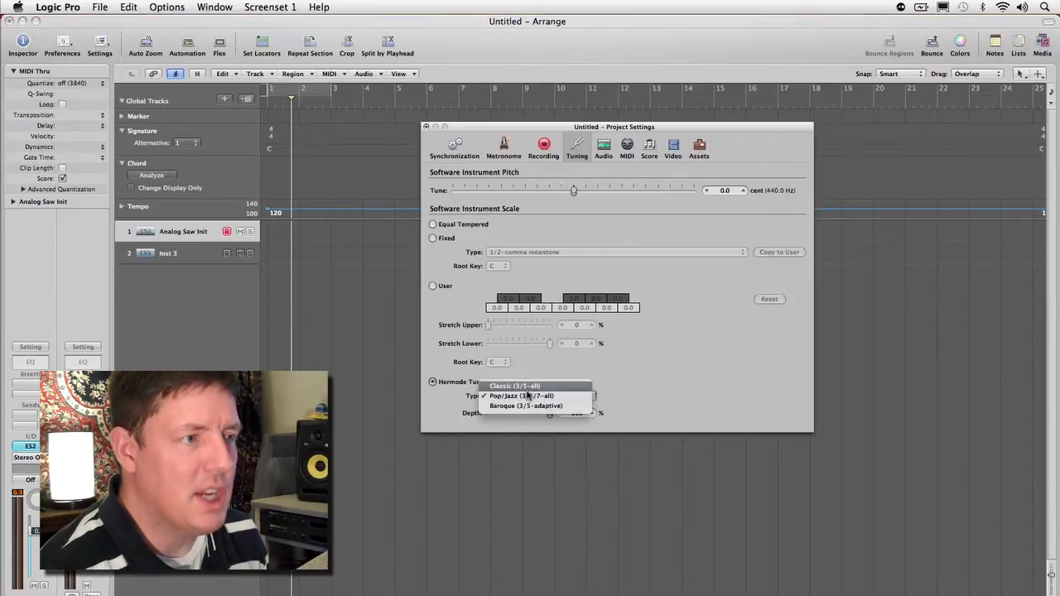
pyautogui.moveTo(522, 396)
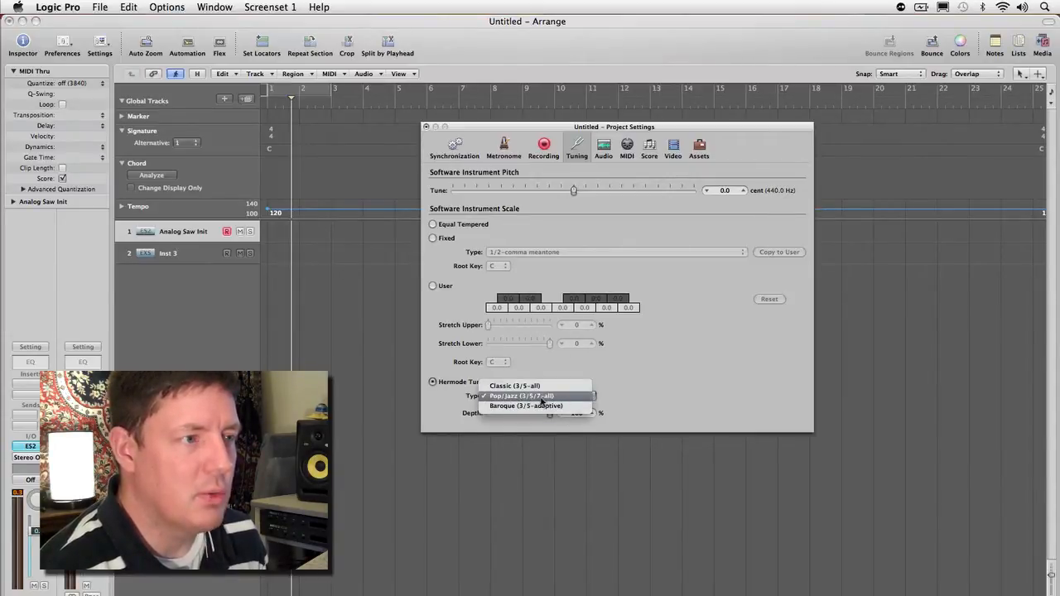
pyautogui.click(520, 396)
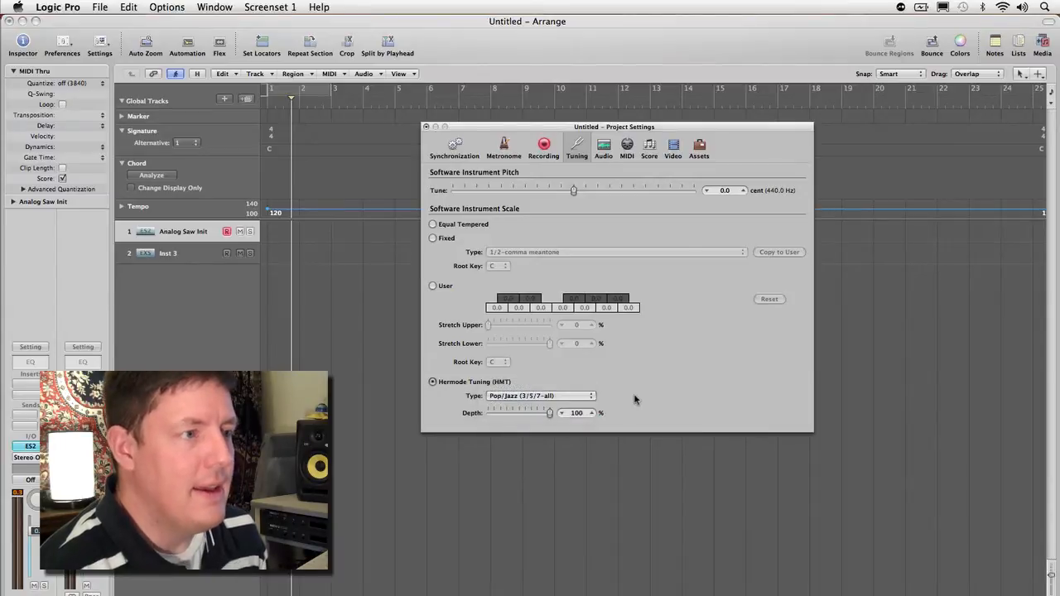
pyautogui.moveTo(593, 395)
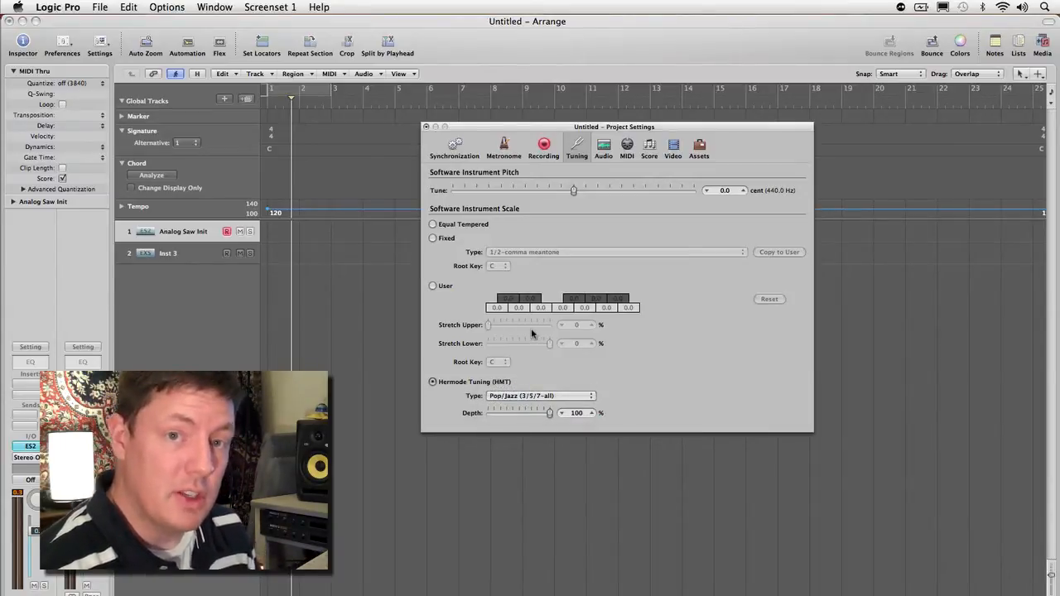
pyautogui.click(434, 226)
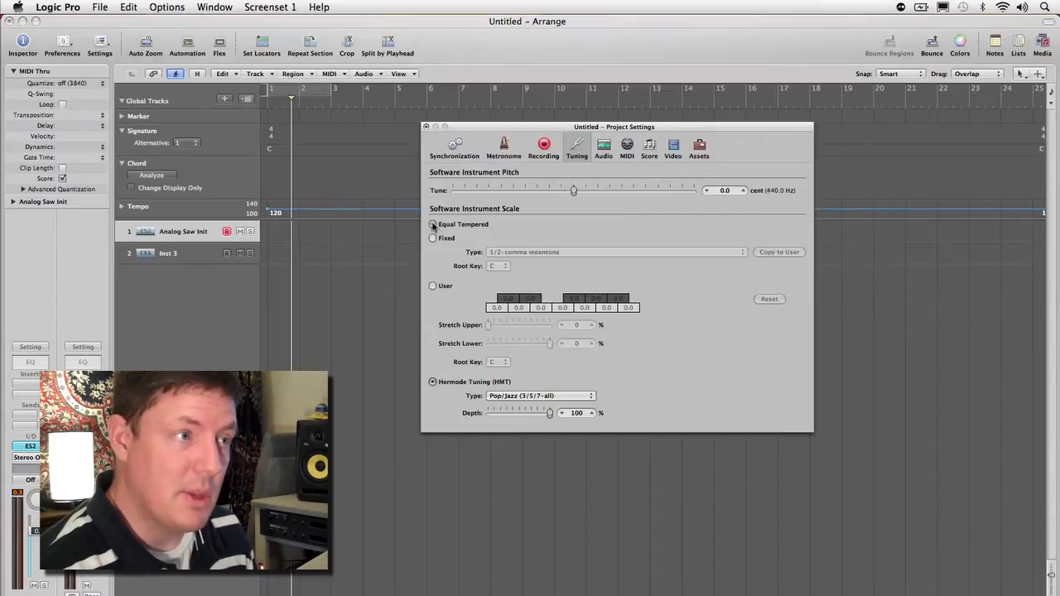
pyautogui.click(434, 225)
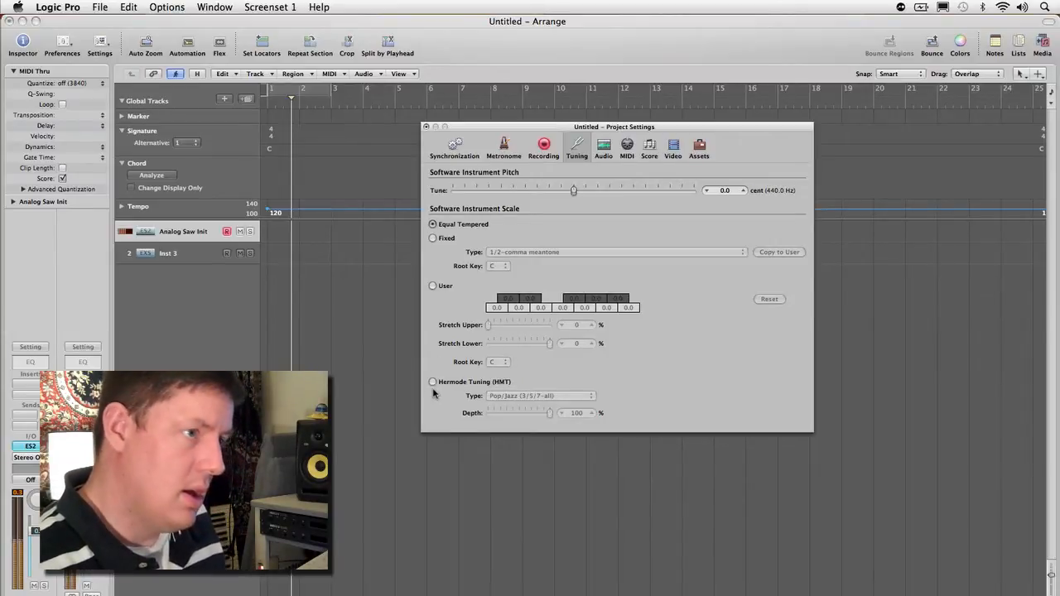
pyautogui.click(434, 381)
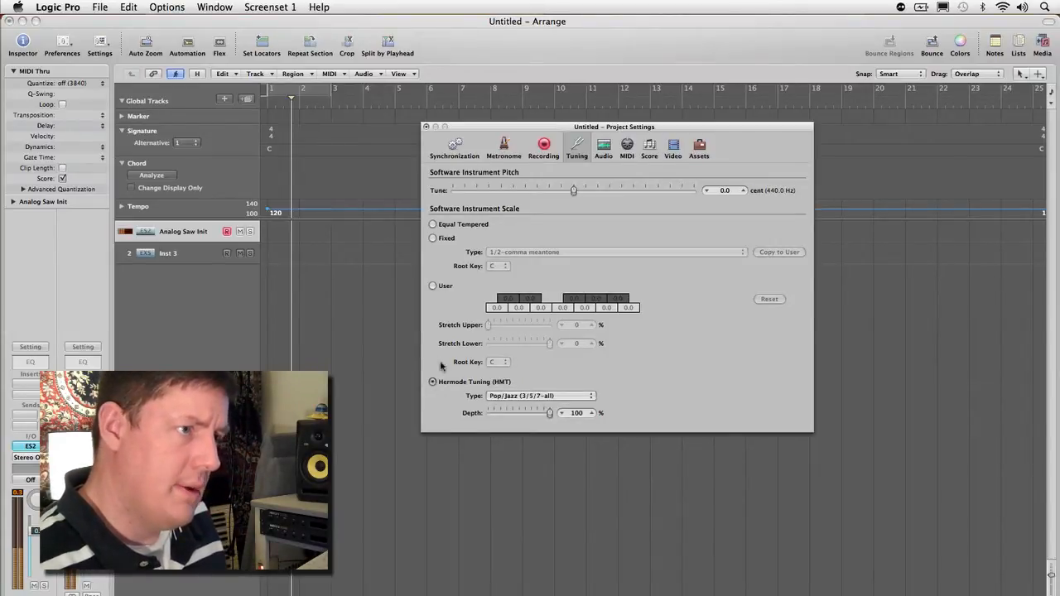
pyautogui.click(434, 225)
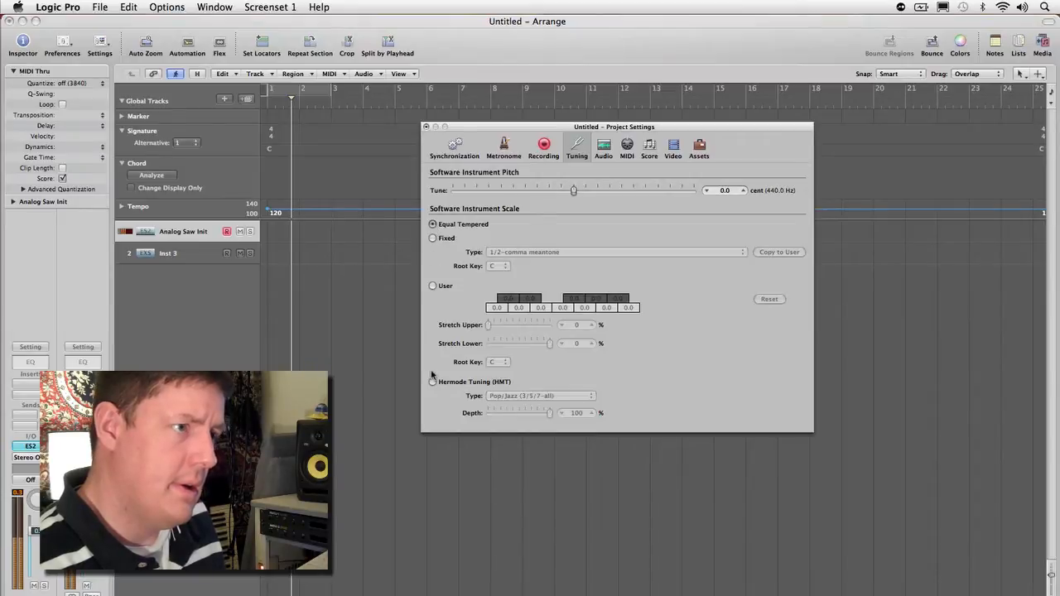
pyautogui.click(434, 381)
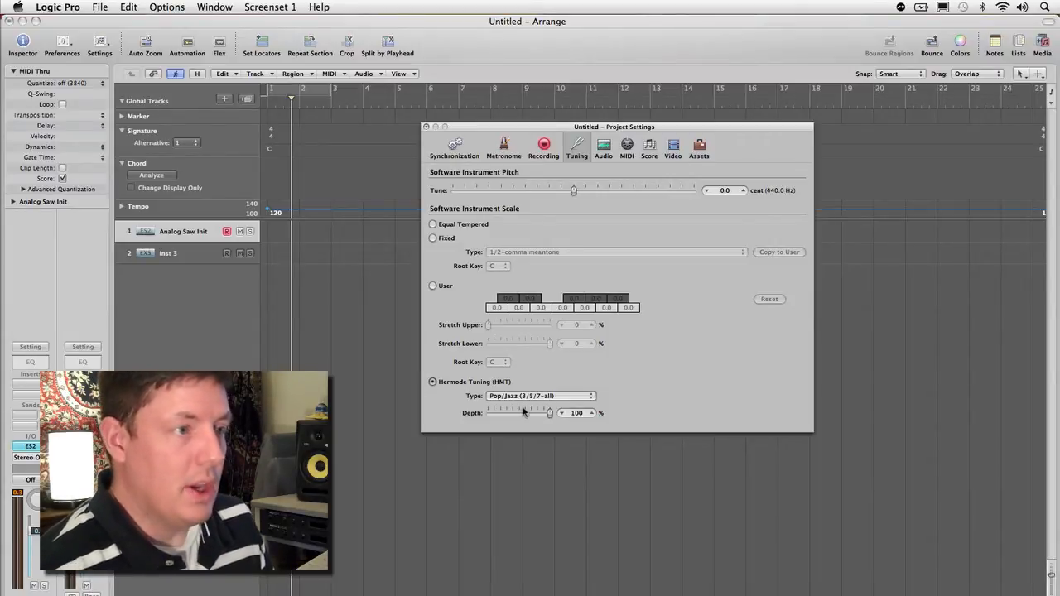
# Step: Sweep the Hermode Tuning Depth slider between 0 and 100, leaving it at 100%
pyautogui.moveTo(550, 413); pyautogui.dragTo(488, 413)
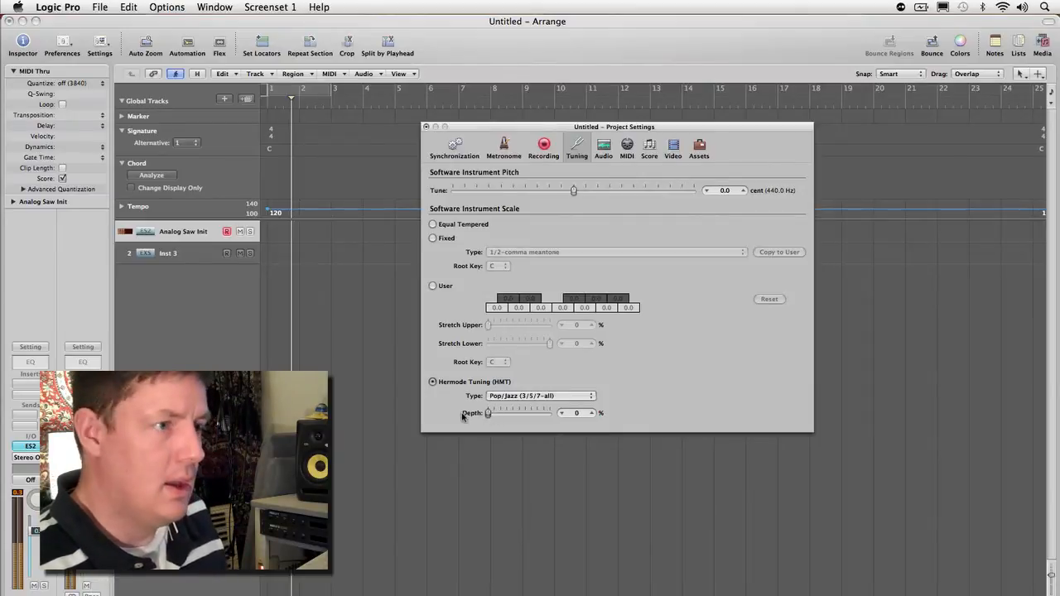
pyautogui.moveTo(488, 414); pyautogui.dragTo(507, 417)
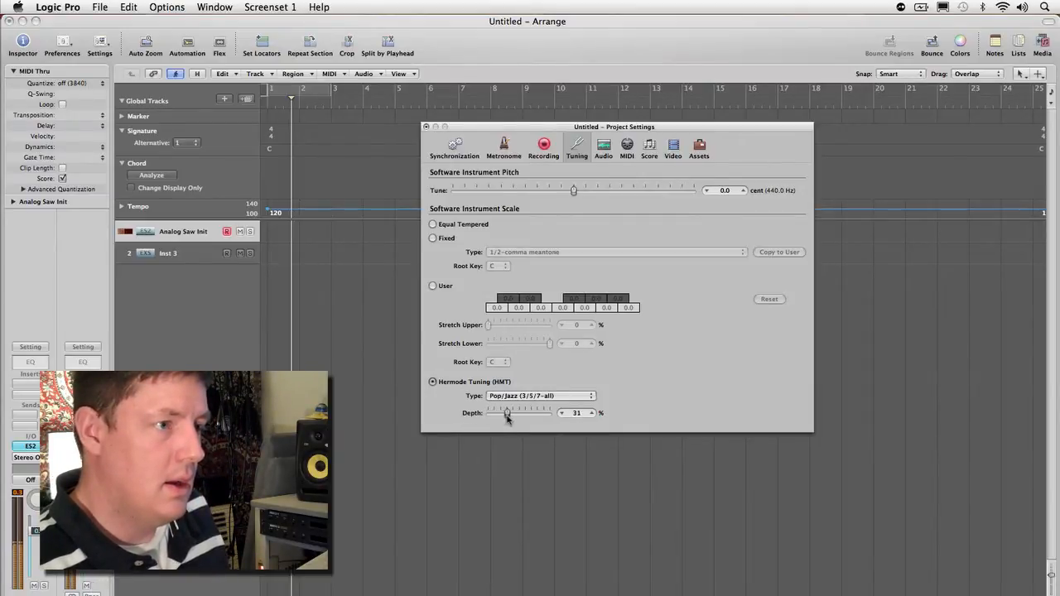
pyautogui.moveTo(507, 413); pyautogui.dragTo(550, 412)
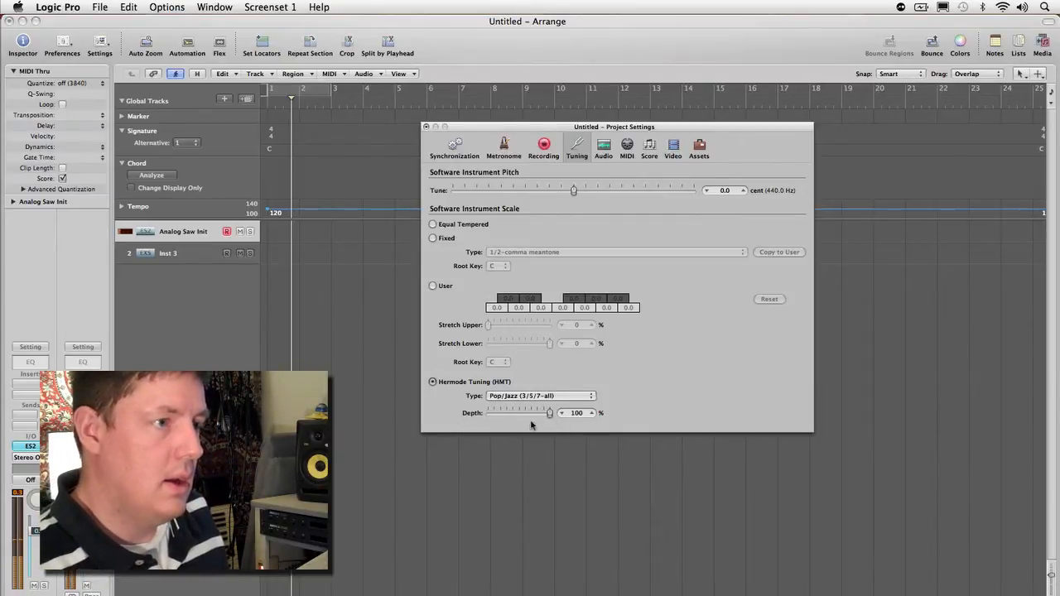
pyautogui.moveTo(549, 412); pyautogui.dragTo(487, 413)
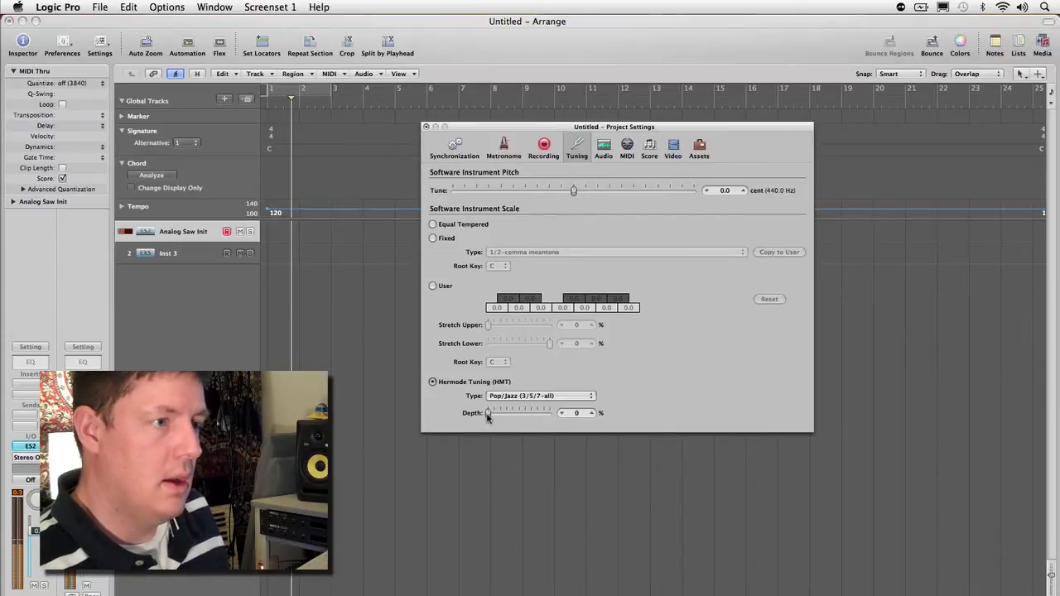
pyautogui.moveTo(489, 415); pyautogui.dragTo(545, 414)
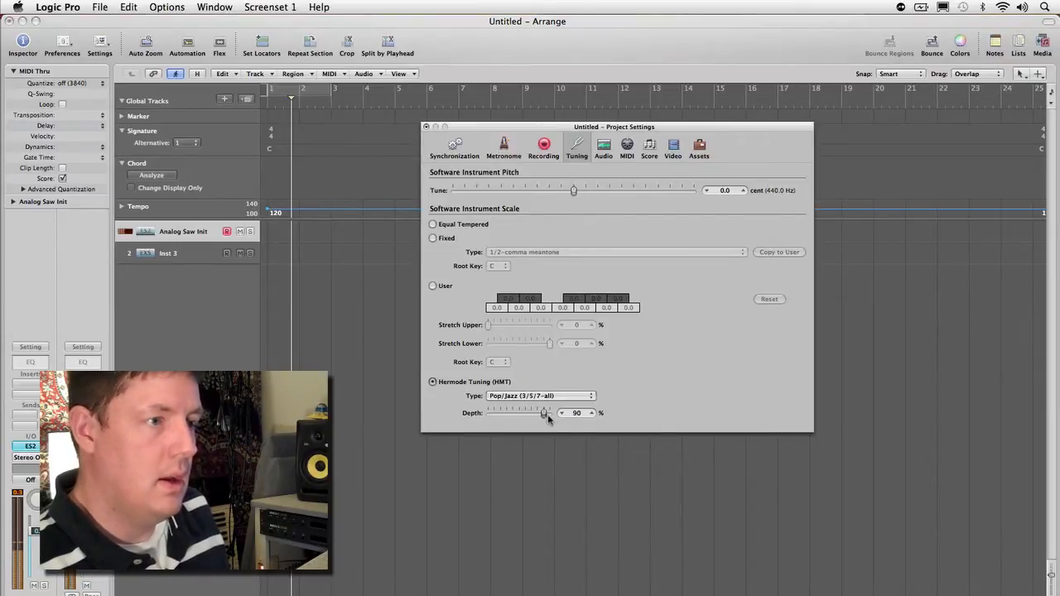
pyautogui.moveTo(543, 412); pyautogui.dragTo(550, 412)
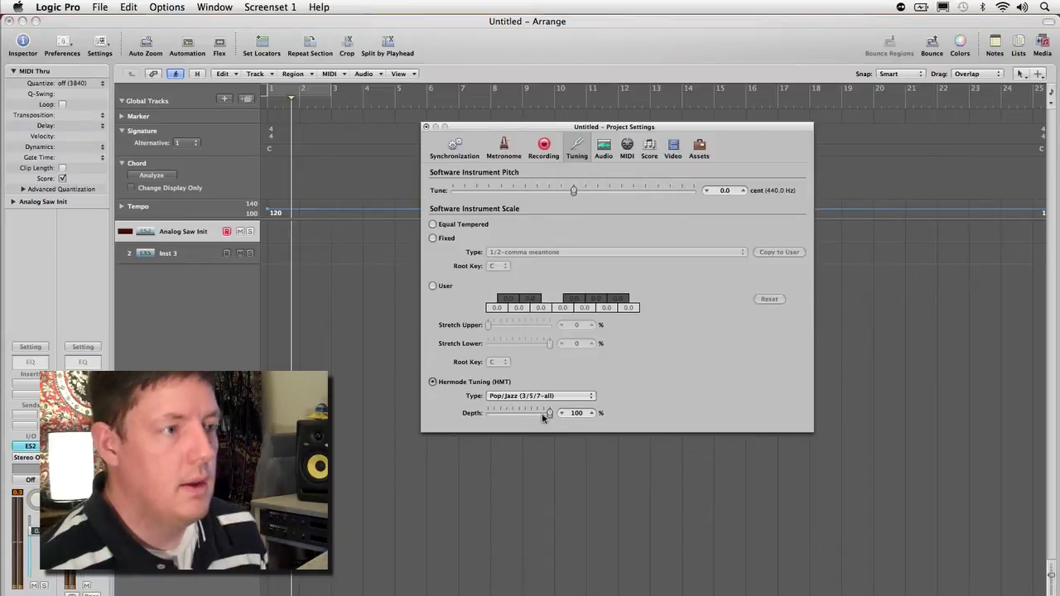
# Step: Switch the software instrument scale back to Equal Tempered
pyautogui.click(434, 224)
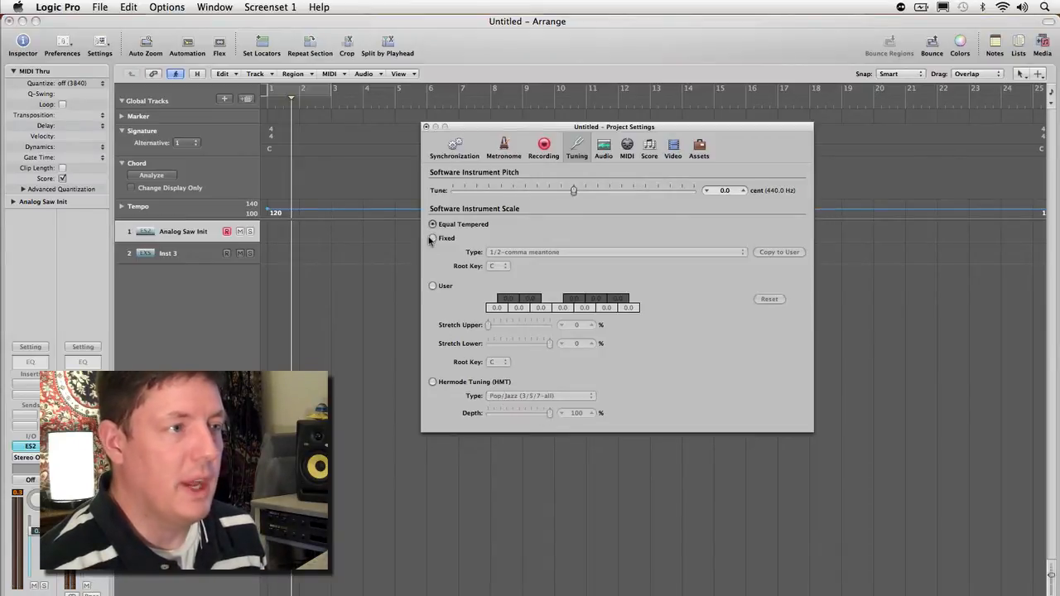
pyautogui.click(432, 226)
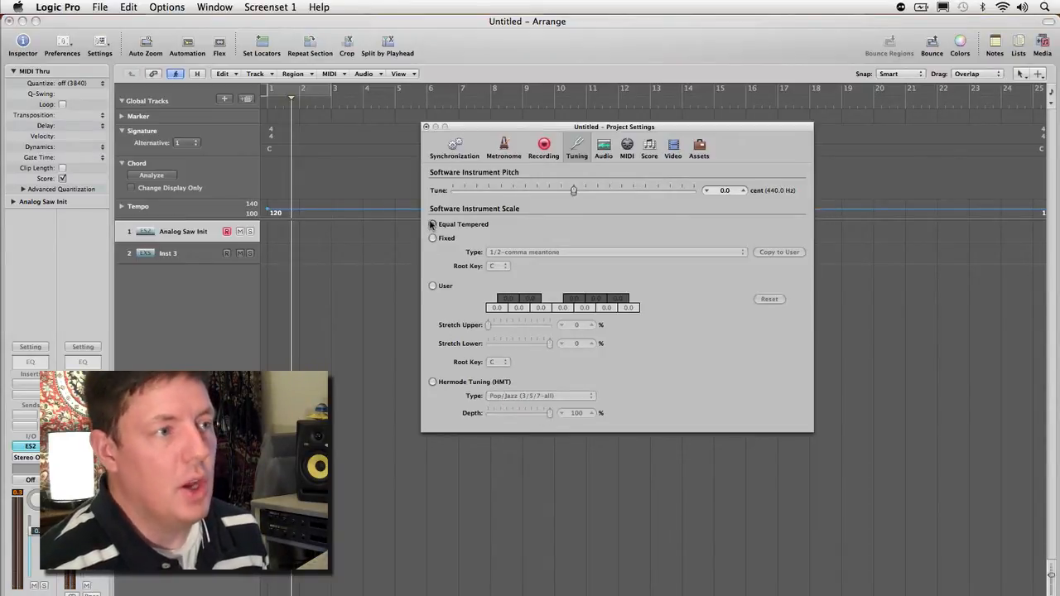
pyautogui.click(434, 225)
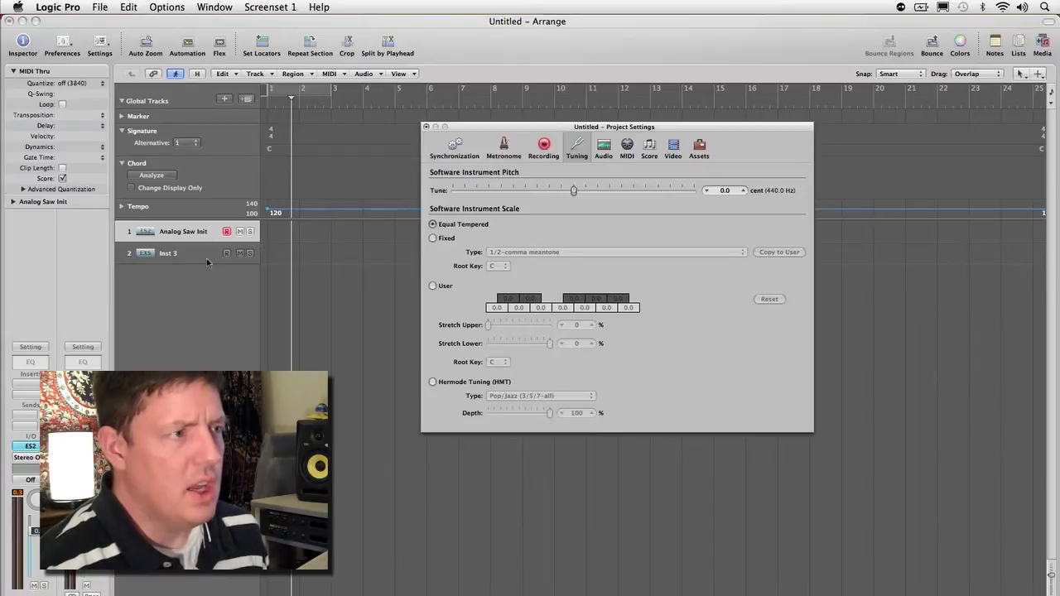
pyautogui.moveTo(192, 255)
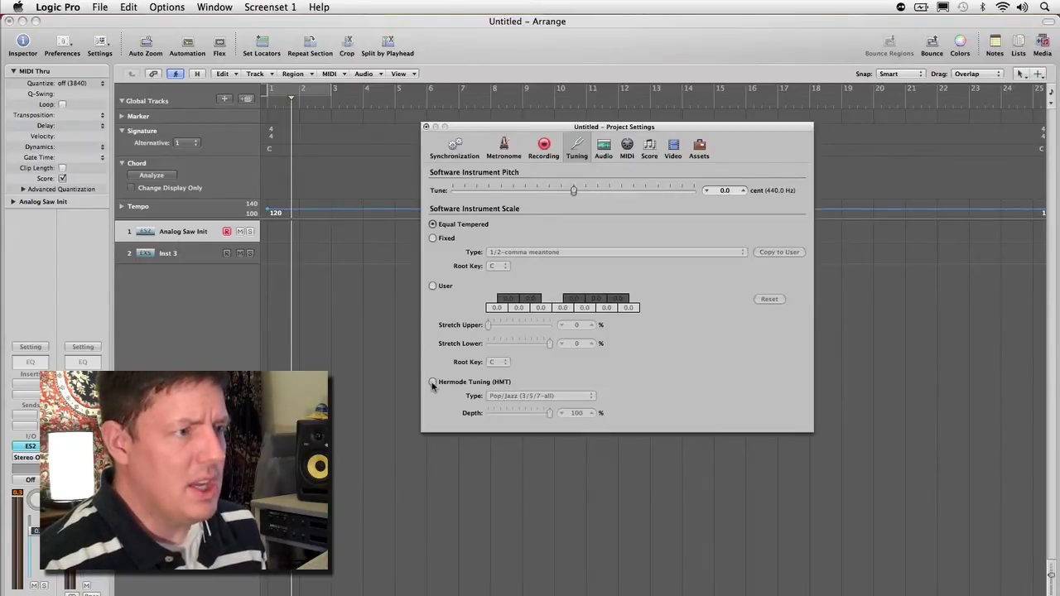
# Step: Move the Project Settings window lower to make room for the Library
pyautogui.moveTo(613, 126); pyautogui.dragTo(679, 159)
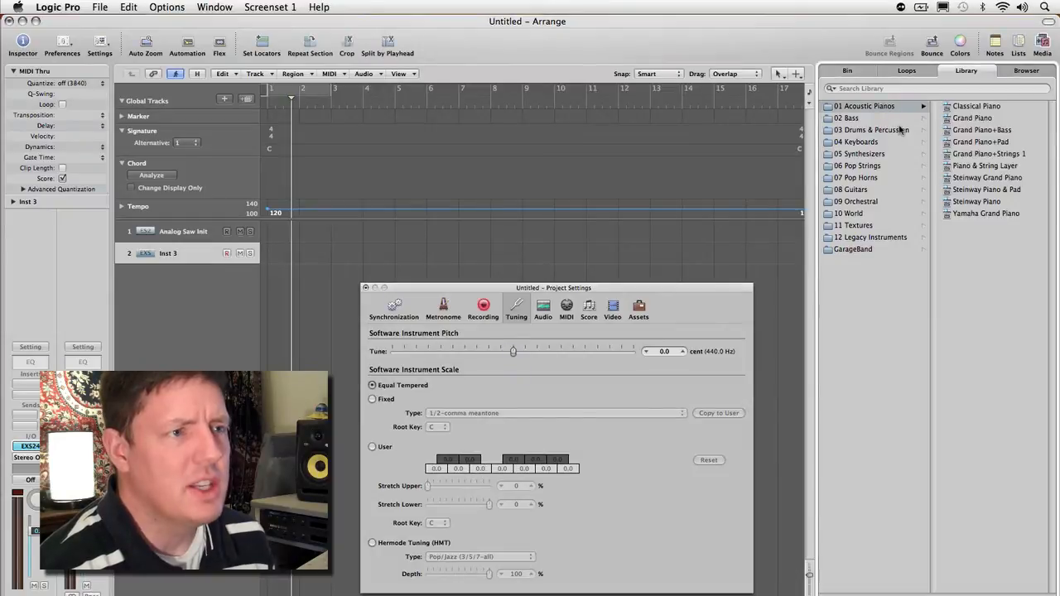
pyautogui.moveTo(978, 207)
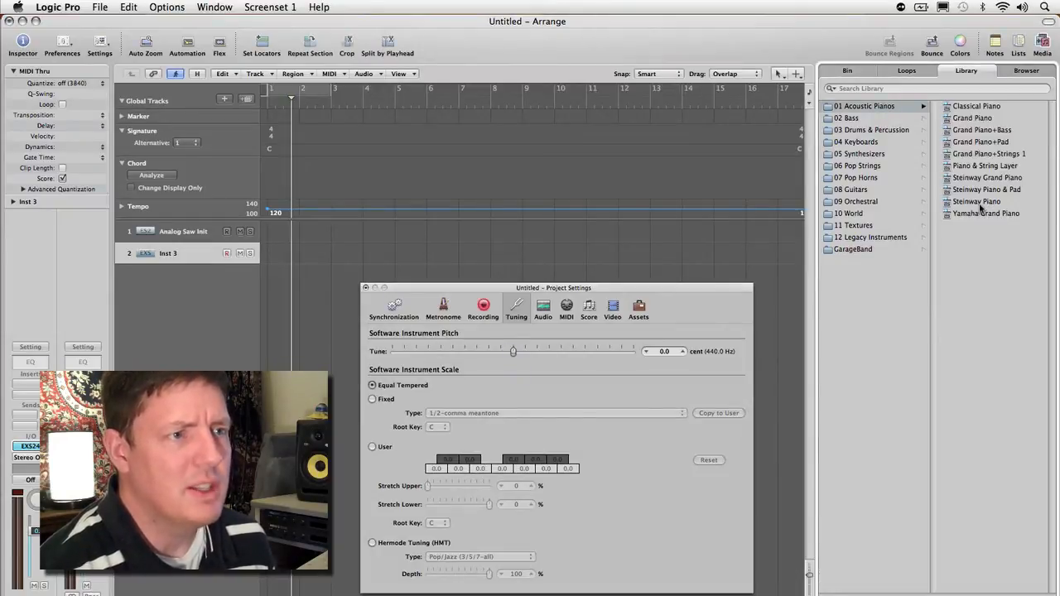
# Step: Load the Steinway Piano patch and audition it with Equal Tempered tuning
pyautogui.click(984, 202)
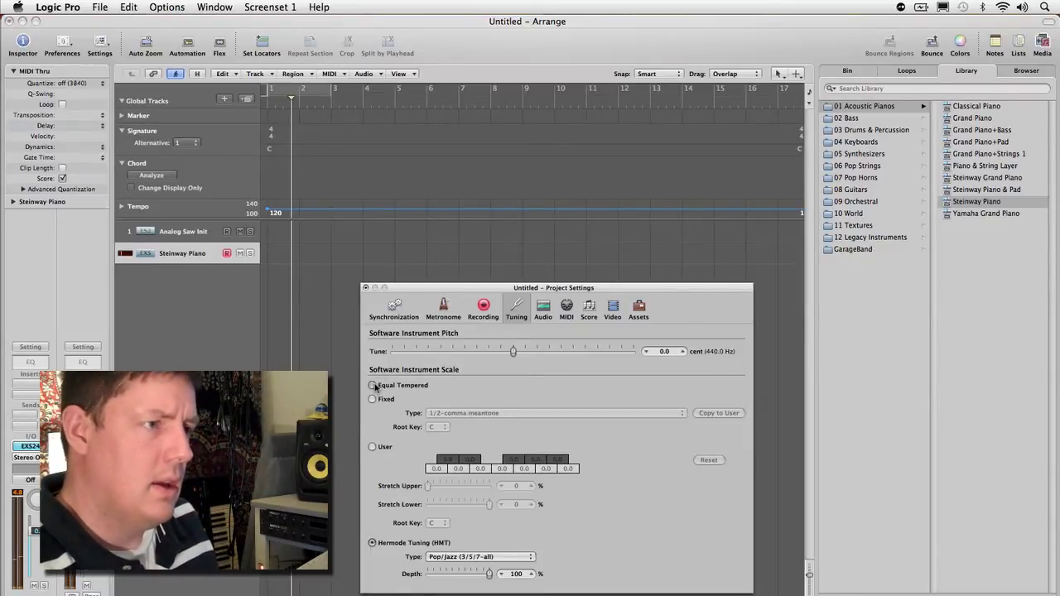
pyautogui.click(372, 384)
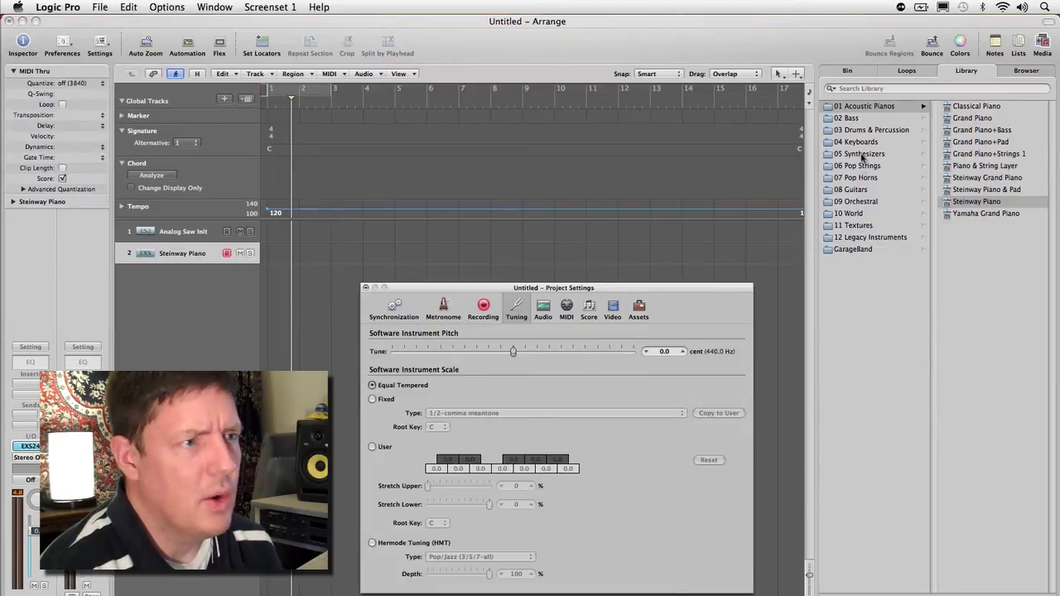
# Step: Return to the Library's top level and load the Gospel Ensemble choir
pyautogui.click(853, 212)
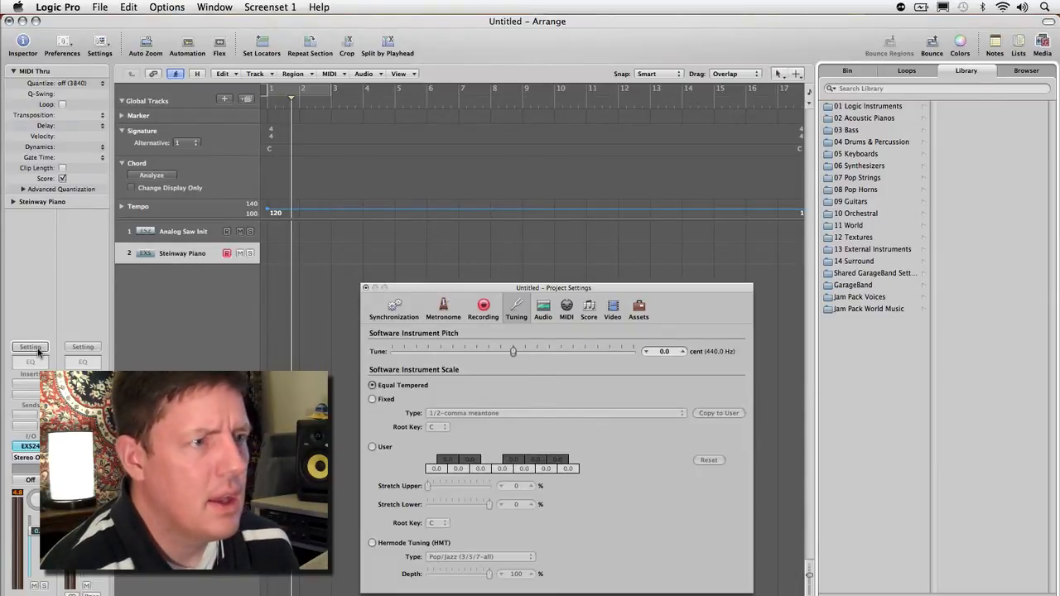
pyautogui.click(861, 296)
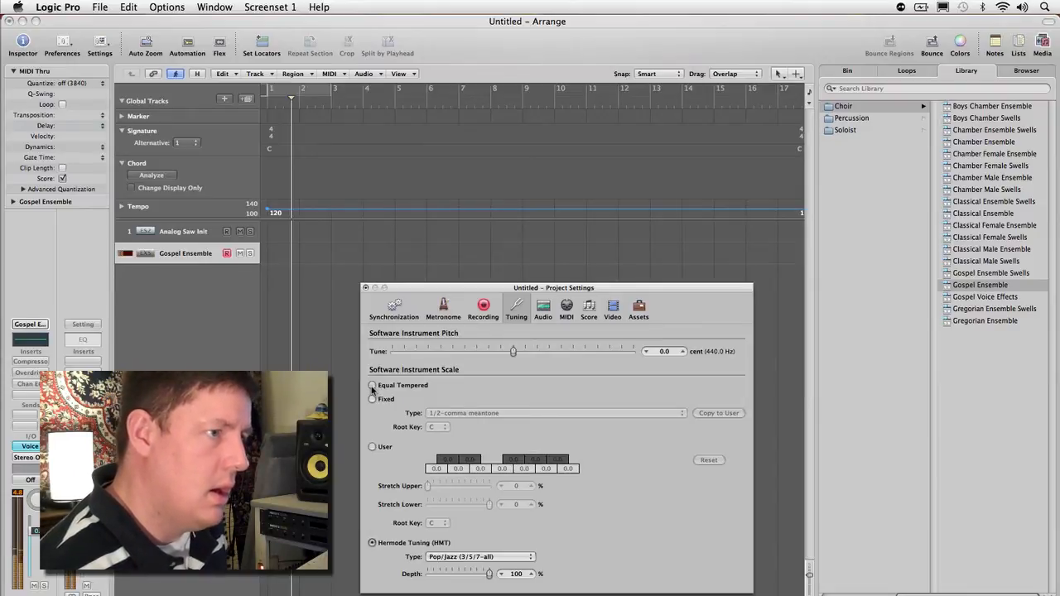
# Step: Audition the Gospel Ensemble under Equal Tempered and Hermode Tuning
pyautogui.click(373, 384)
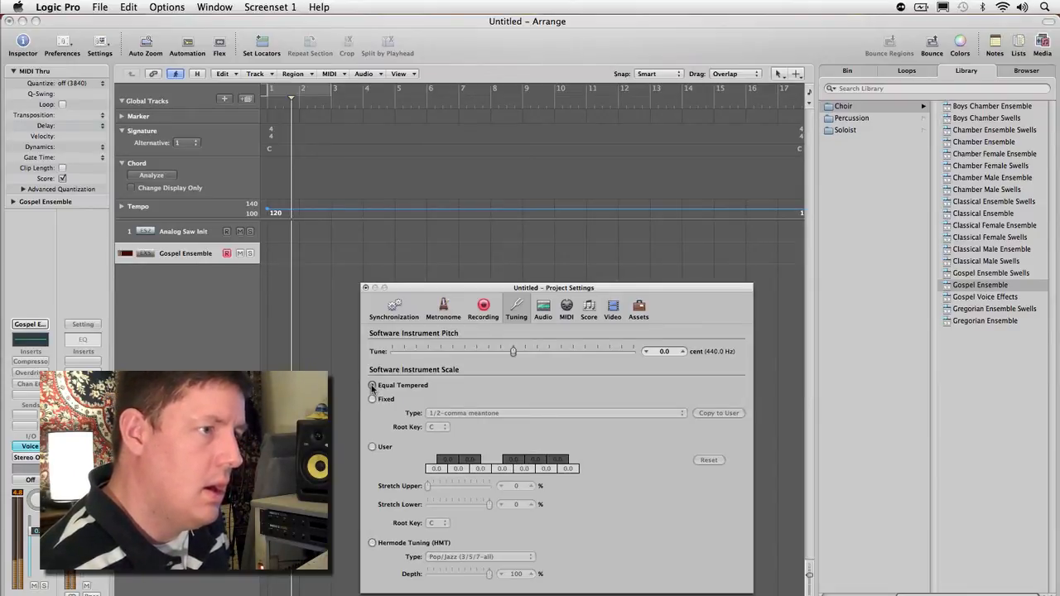
pyautogui.click(371, 385)
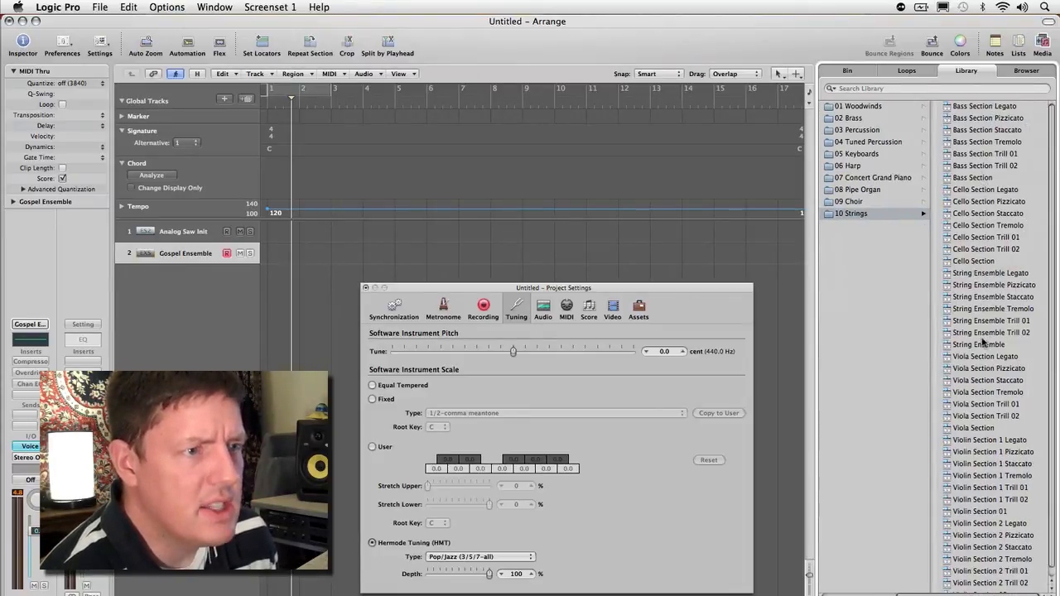
# Step: Load the String Ensemble patch and audition it with Equal Tempered tuning
pyautogui.click(978, 345)
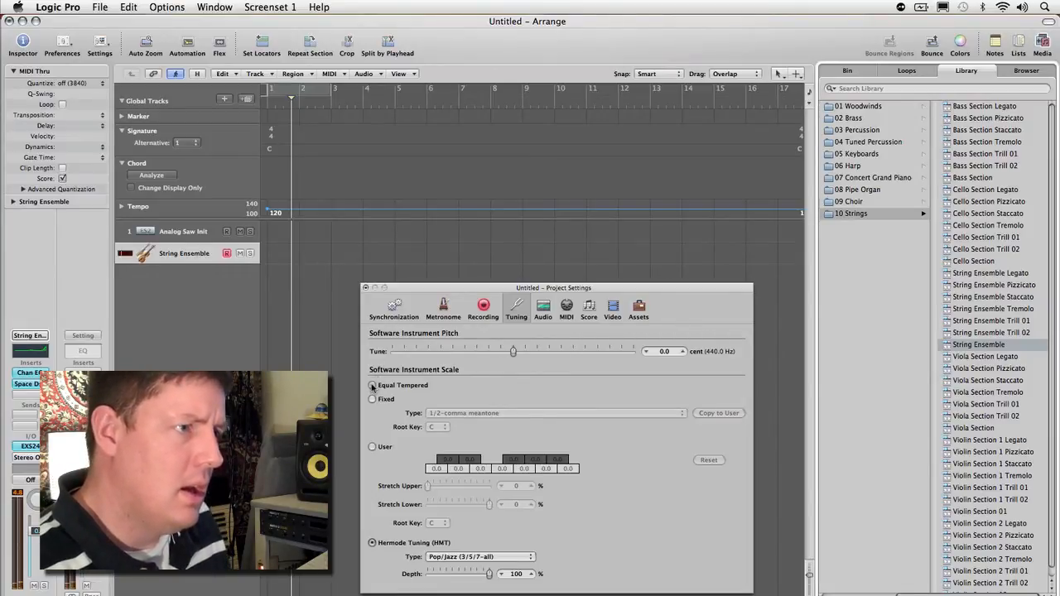
pyautogui.click(371, 385)
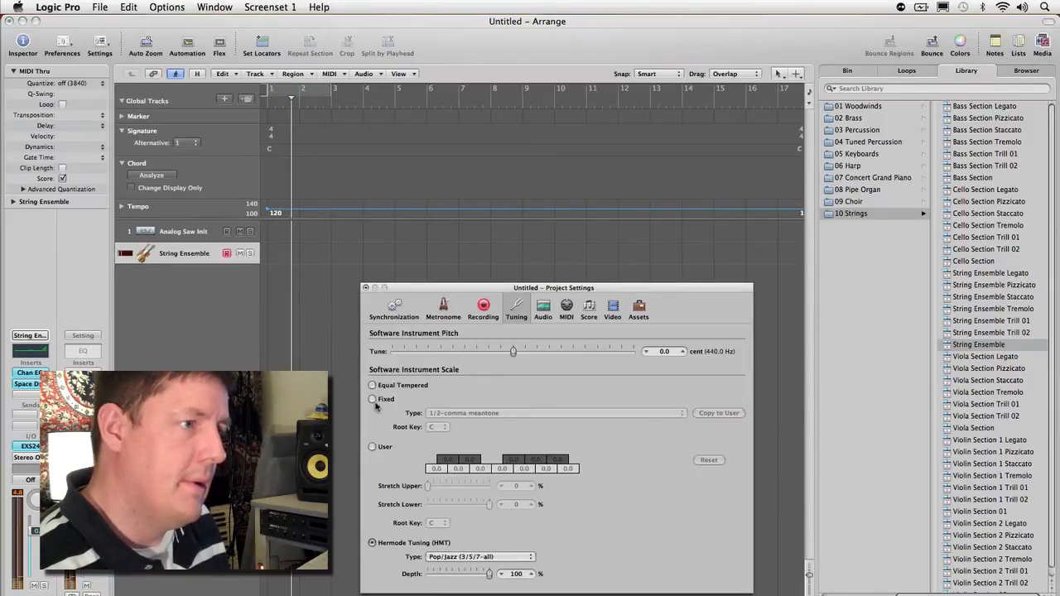
# Step: Audition the String Ensemble on Equal Tempered, then return the project scale to Hermode Tuning
pyautogui.click(371, 384)
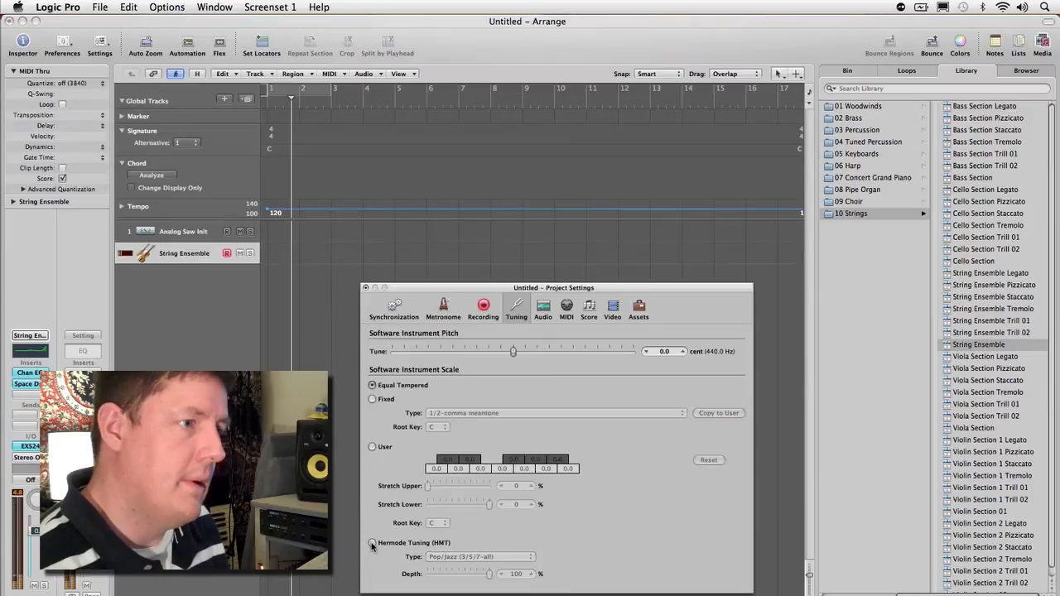
pyautogui.click(371, 543)
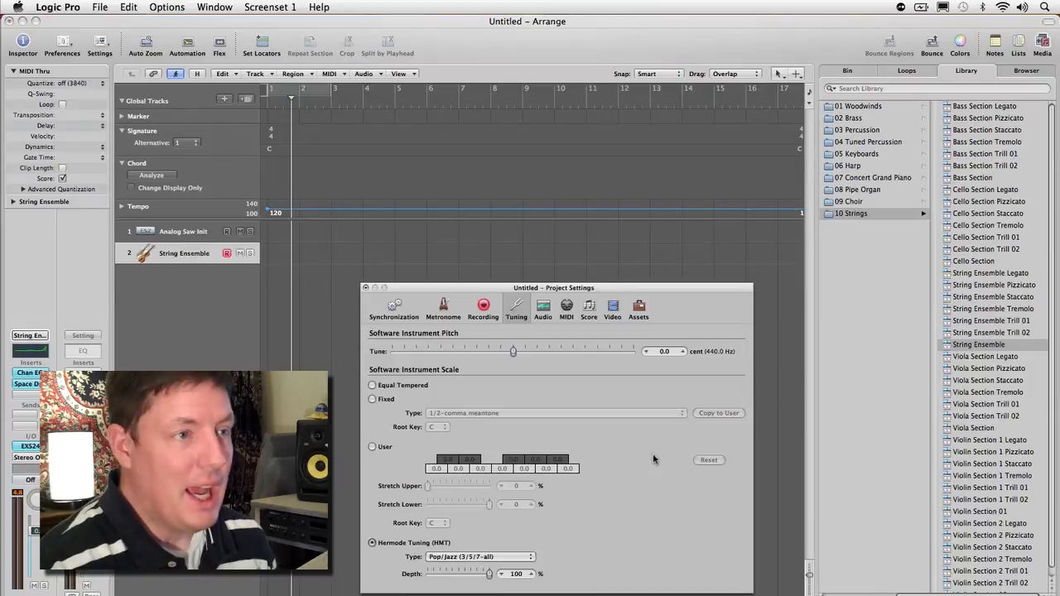
pyautogui.moveTo(824, 247)
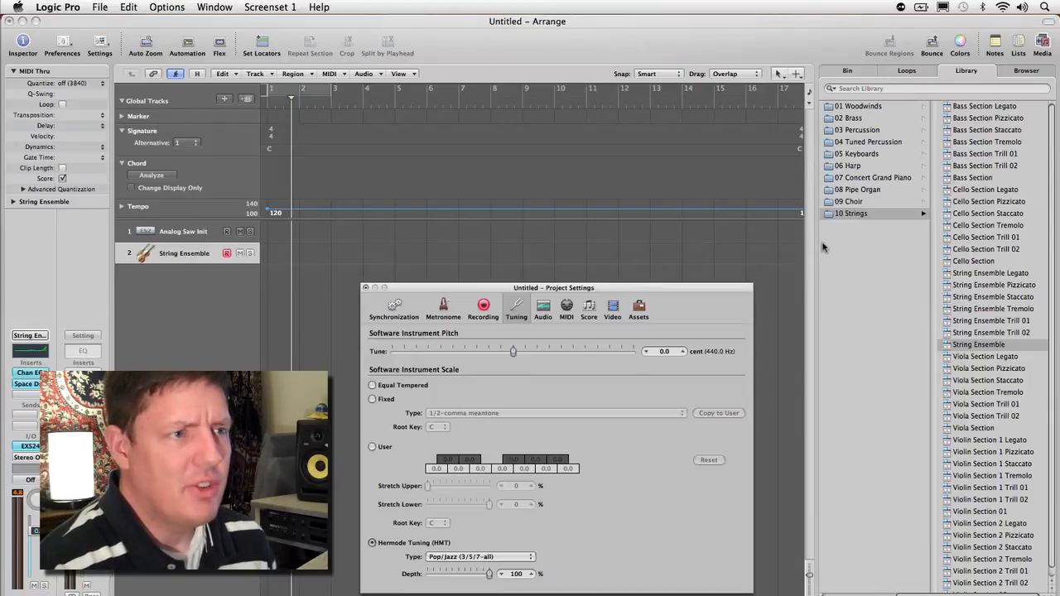
# Step: Load the Brass Ensemble patch from 02 Brass onto the track, replacing the strings
pyautogui.click(850, 118)
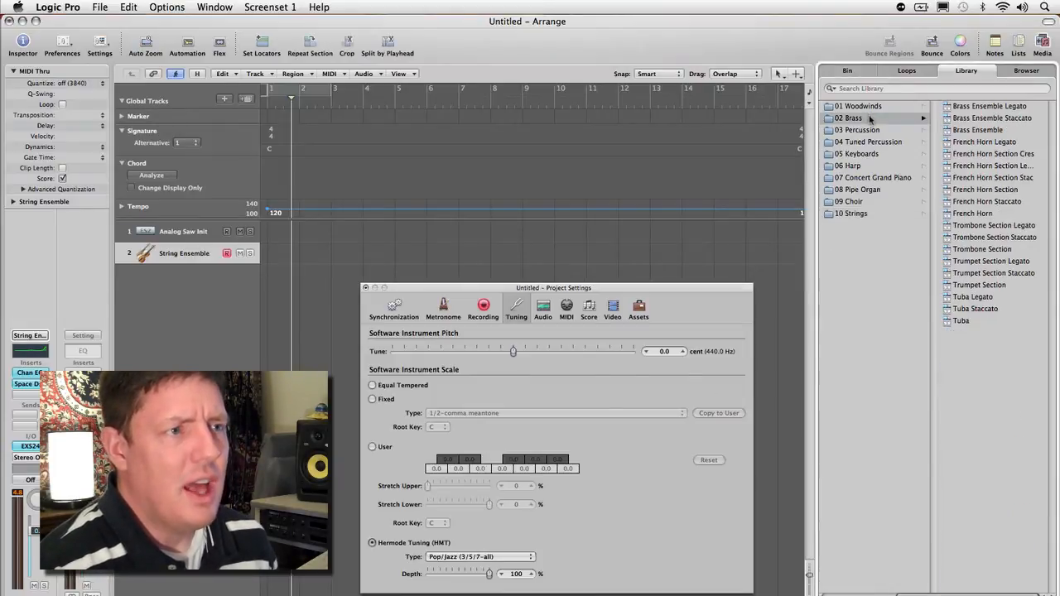
pyautogui.click(981, 129)
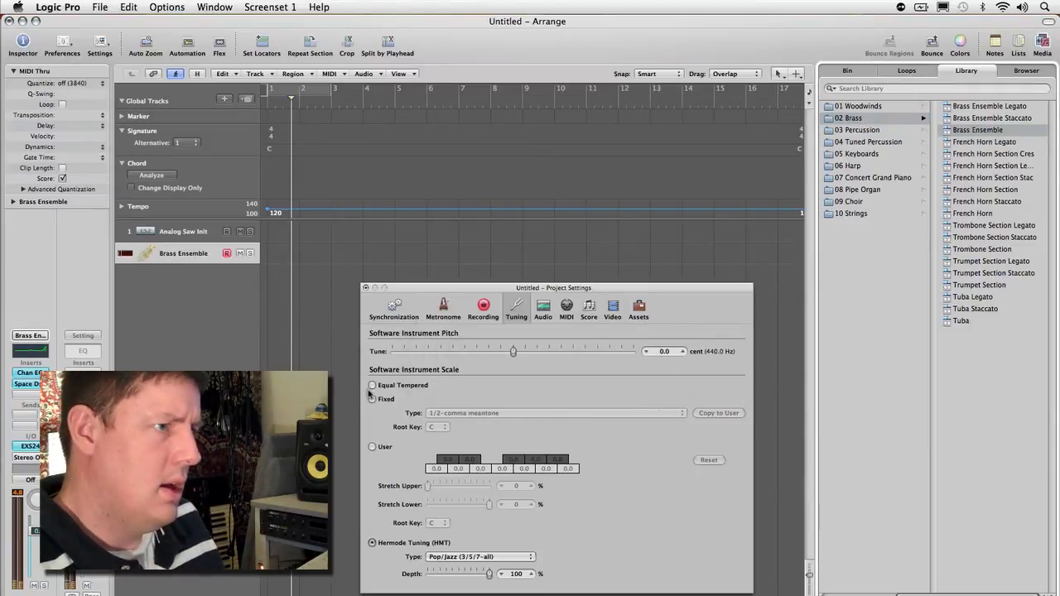
# Step: Audition the brass under Hermode Tuning, then switch back to Equal Tempered
pyautogui.click(373, 385)
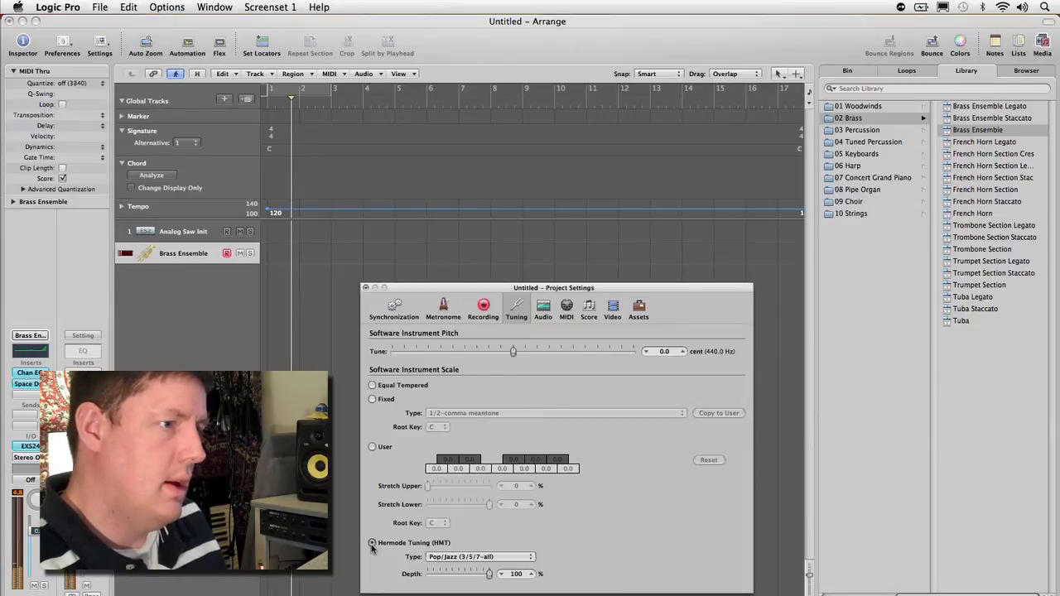
pyautogui.click(373, 384)
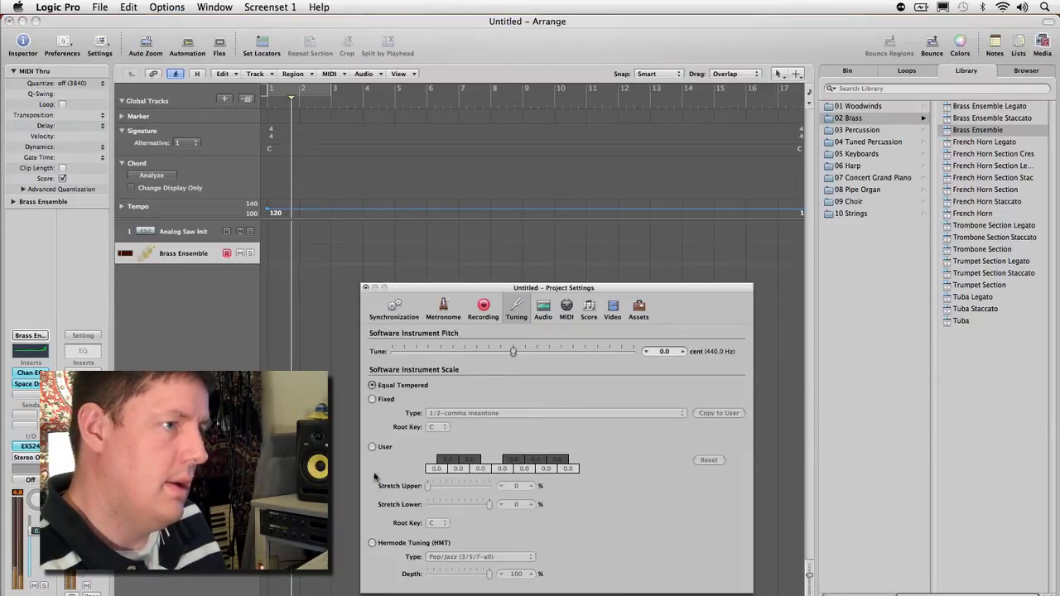